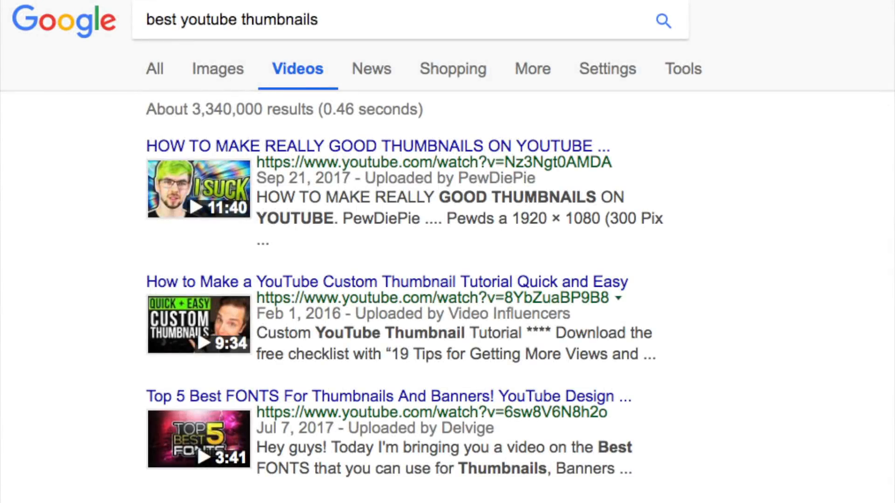
Scroll through the 'best youtube thumbnails' video results and the YouTube home page.
scroll("down", 3)
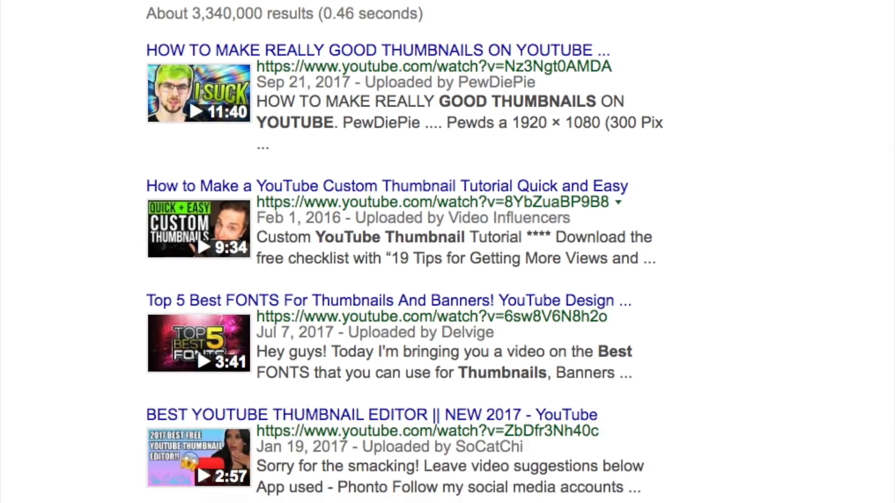
scroll("down", 3)
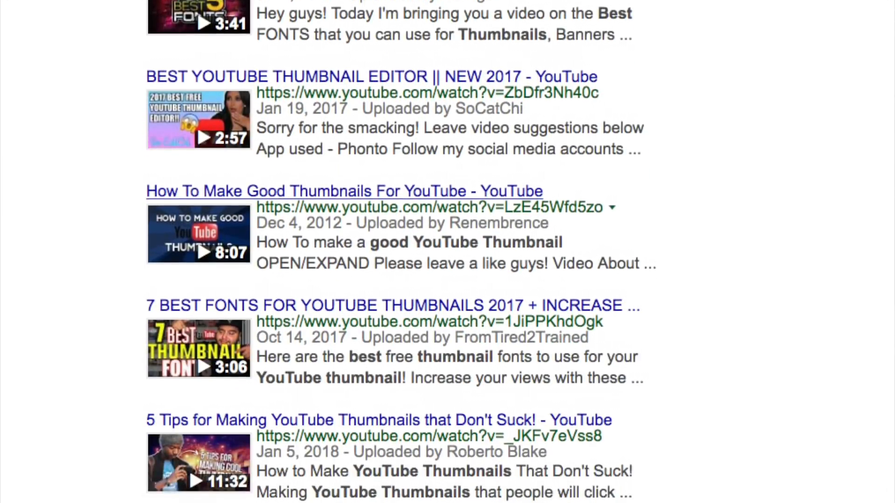
scroll("down", 3)
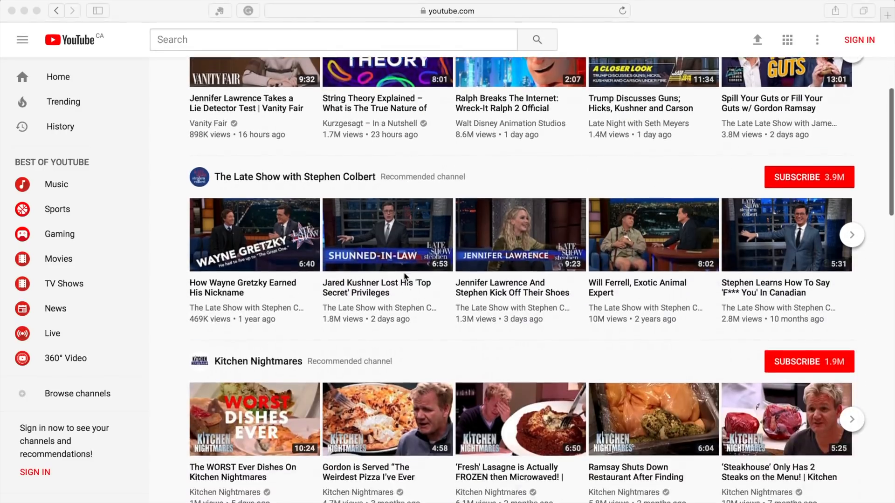
scroll("down", 3)
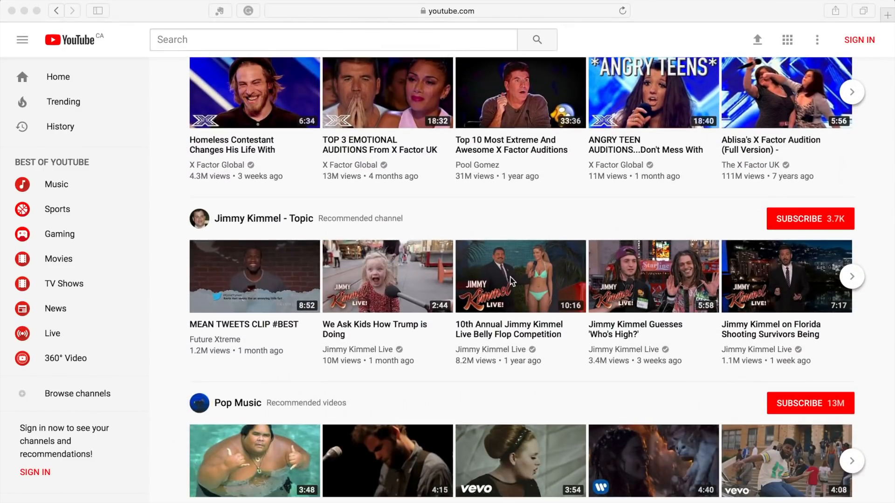
left_click(520, 277)
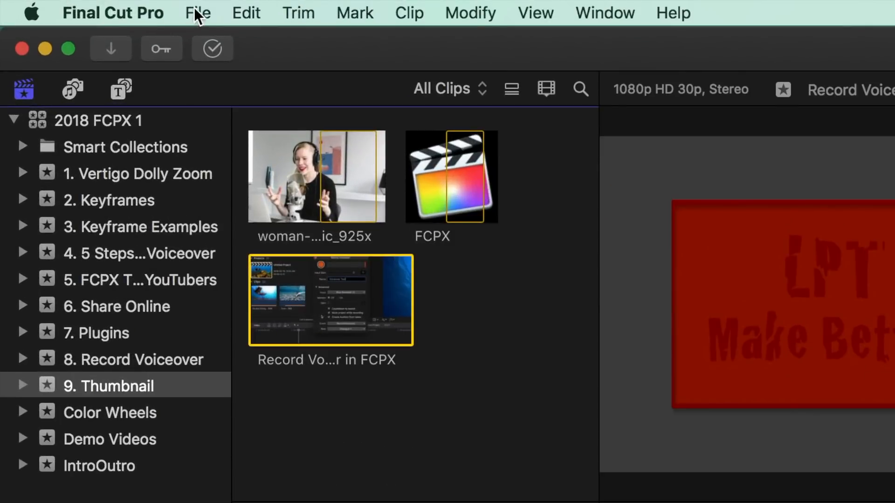
Create a project named 'Video Thumbnail', keeping the 1080p HD format.
left_click(197, 12)
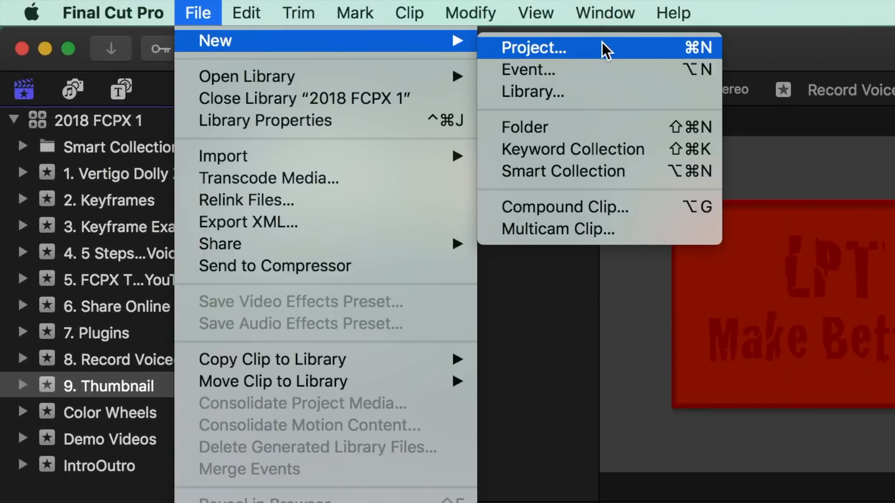
left_click(533, 48)
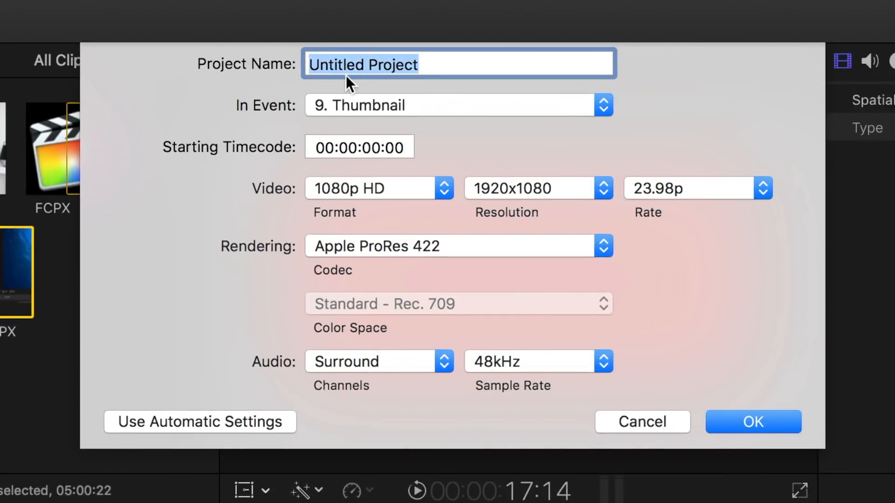
key("cmd+n")
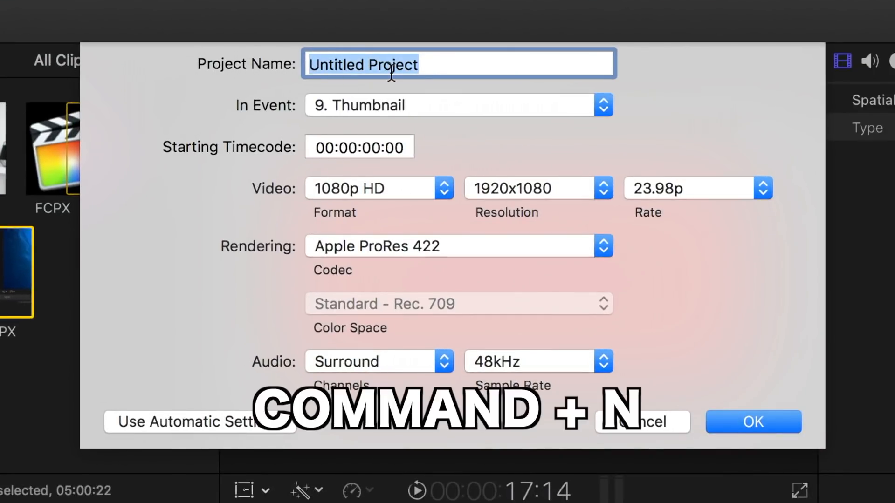
type("Video Thumbnail")
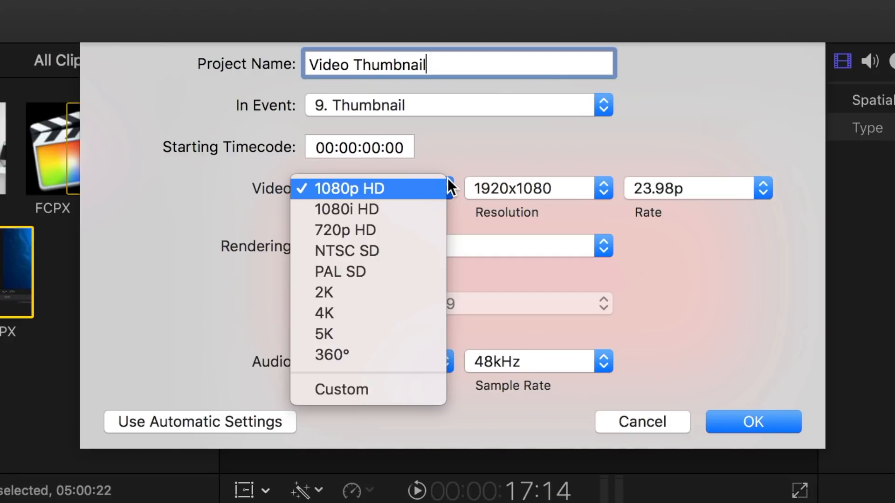
mouse_move(433, 196)
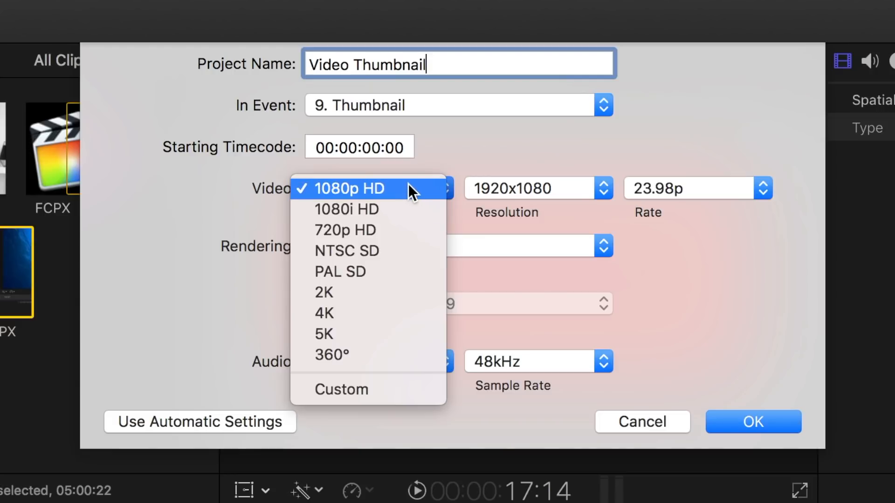
left_click(353, 188)
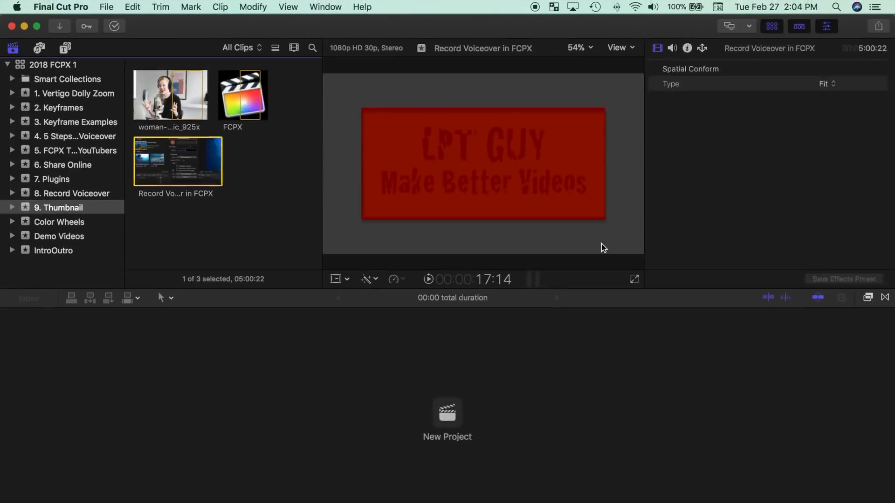
Open the Video Thumbnail project and undo the voiceover clip placed in its timeline.
double_click(178, 161)
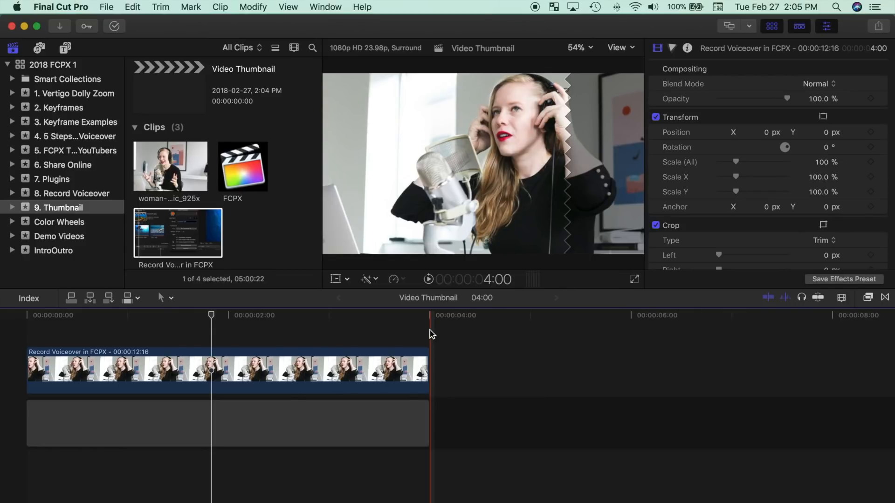
key("cmd+z")
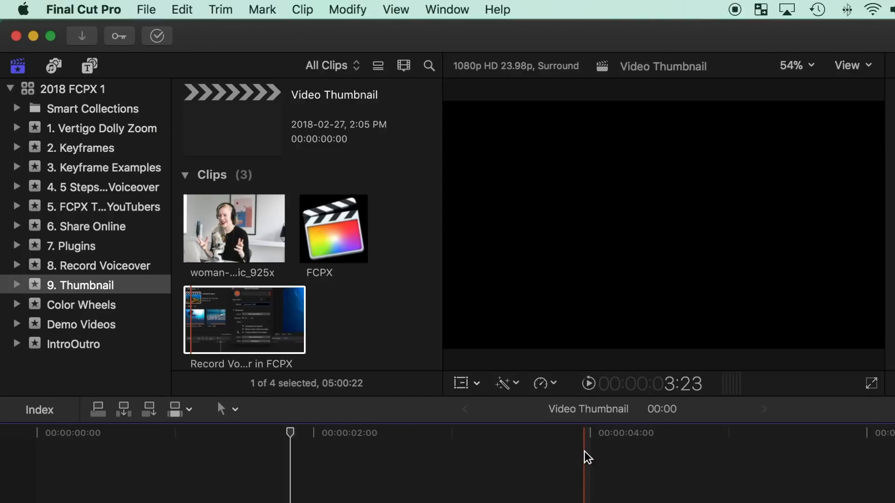
mouse_move(219, 223)
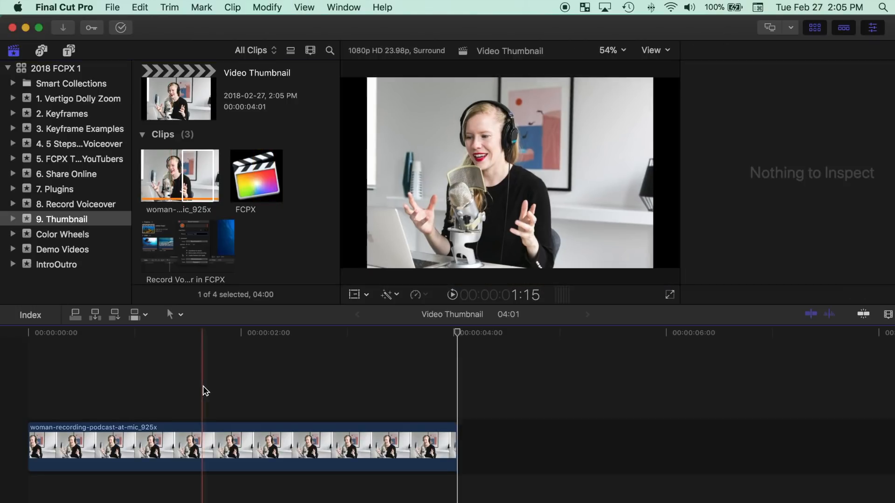
Zoom the timeline to fit the podcaster photo clip with Shift+Z.
key("shift+z")
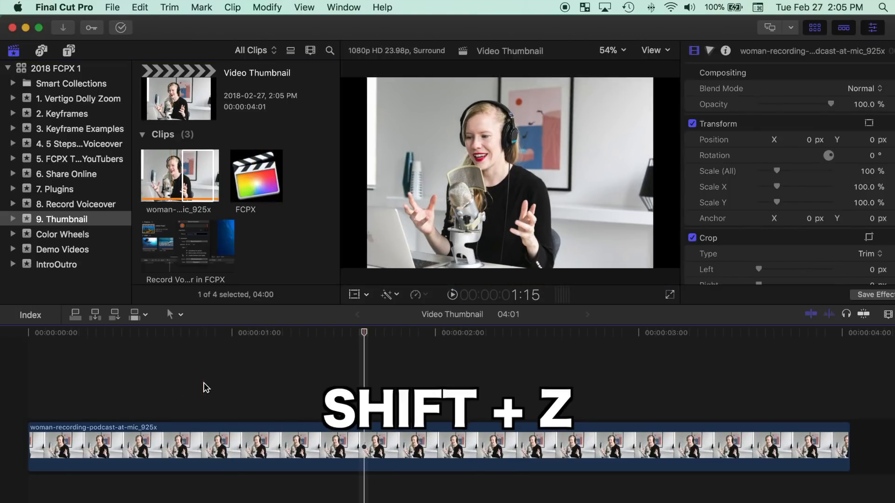
key("shift+z")
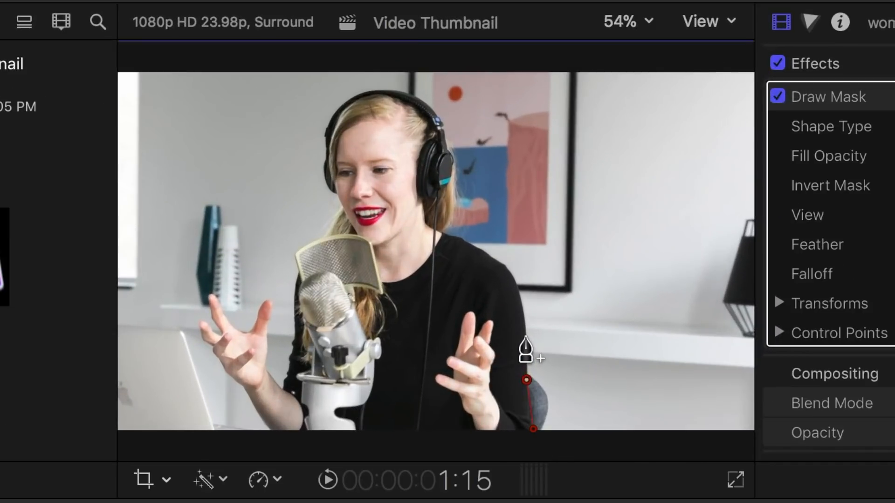
Set the viewer zoom to 150% for tracing the mask outline.
left_click(620, 22)
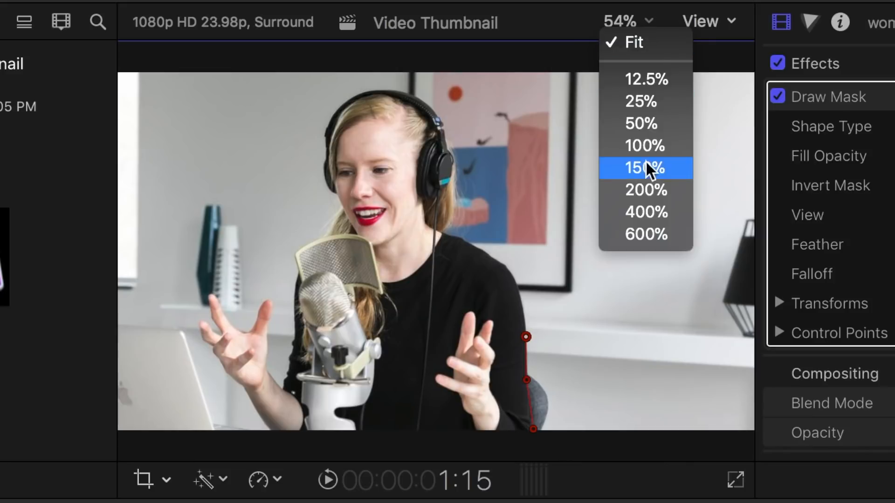
left_click(646, 191)
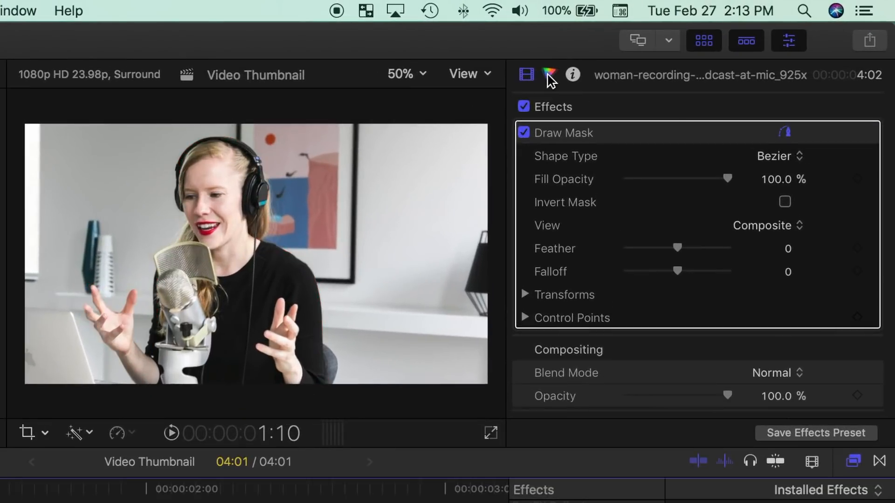
Set the podcaster clip's Color Board master saturation to -63%.
left_click(547, 74)
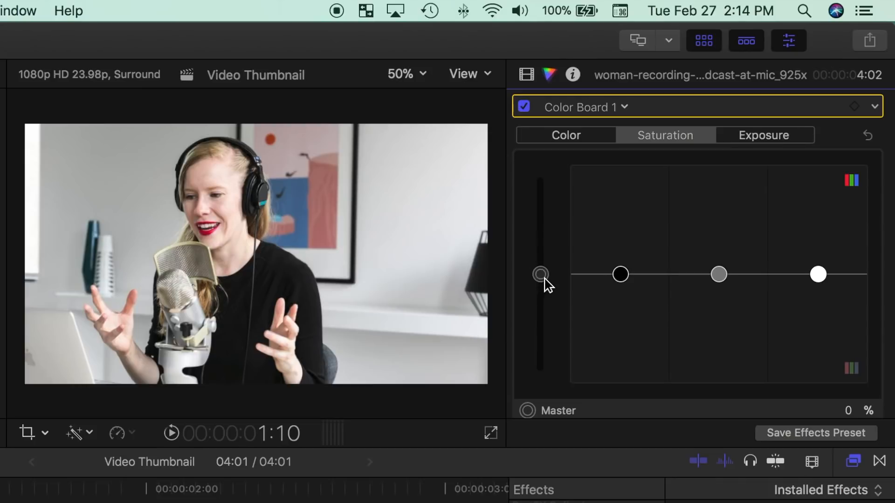
left_click_drag(539, 274, 547, 224)
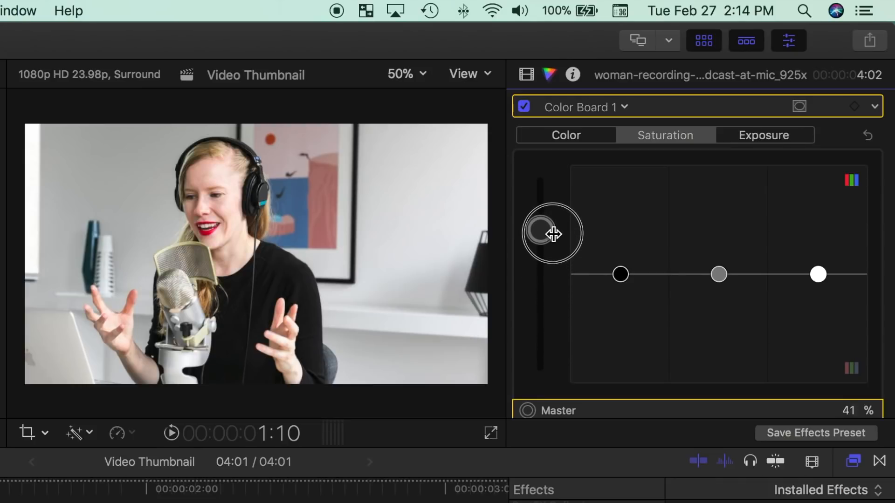
left_click_drag(550, 234, 575, 203)
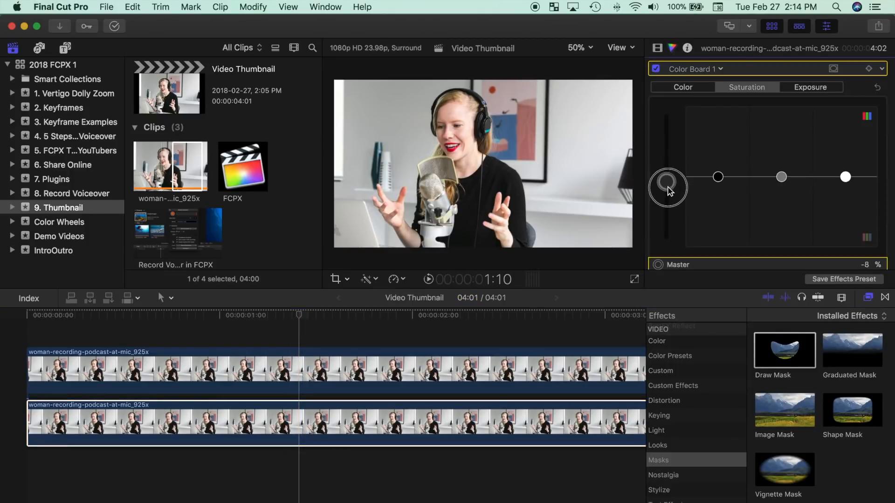
left_click_drag(668, 188, 666, 221)
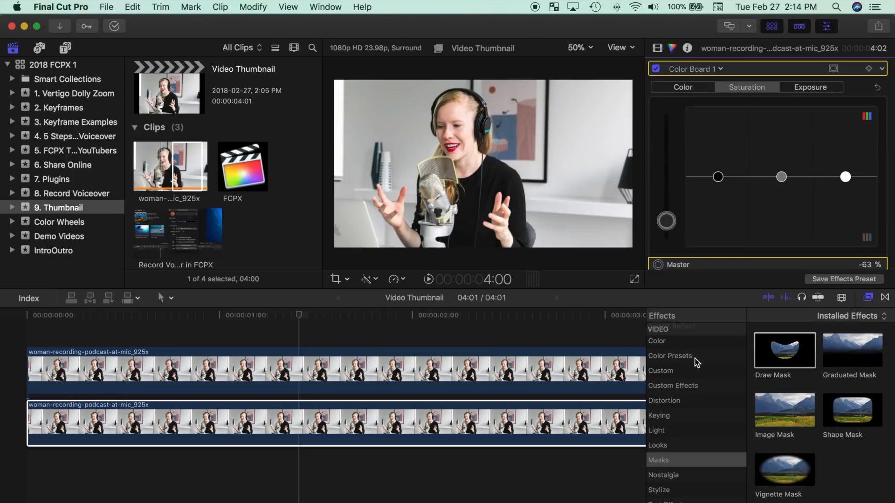
Scroll the Effects browser to the BretFX Outliner plugins.
scroll("down", 3)
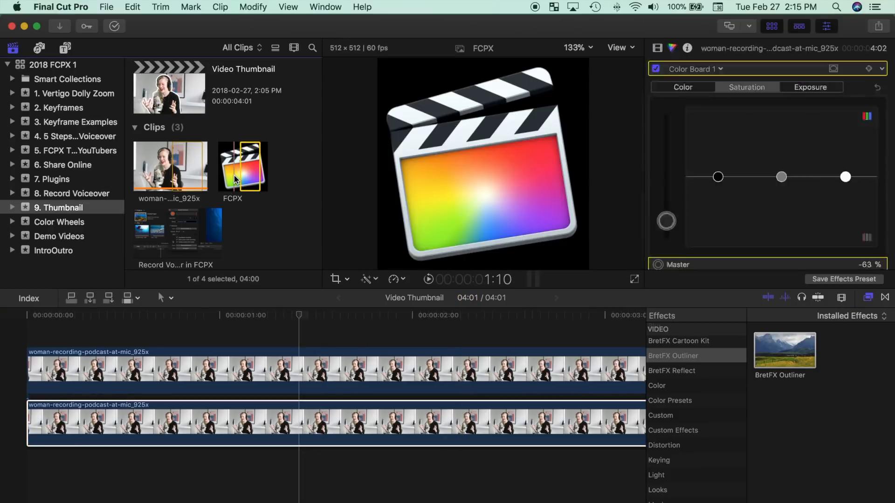
Add the FCPX icon clip behind the podcaster and lower its opacity to about 57%.
left_click(242, 166)
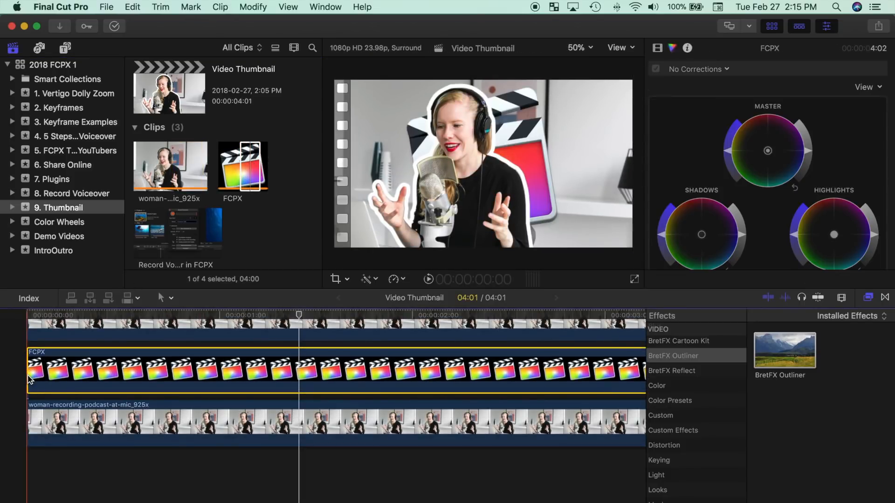
left_click(656, 48)
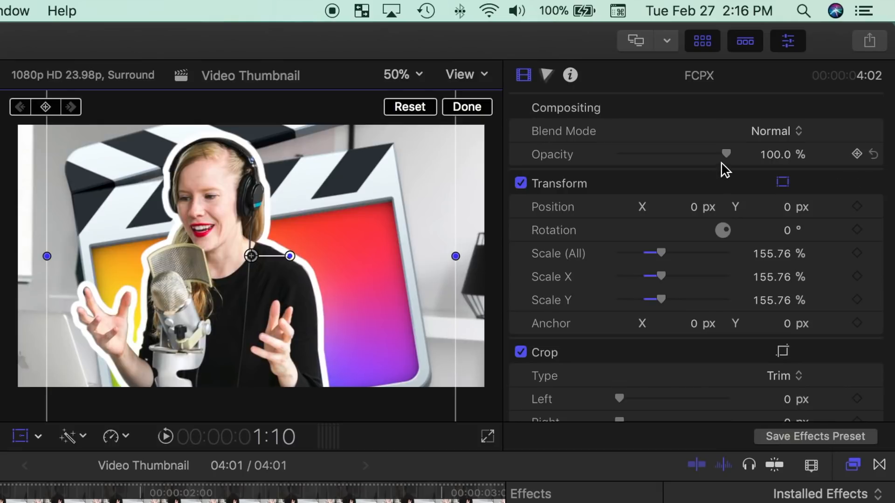
left_click_drag(726, 154, 680, 154)
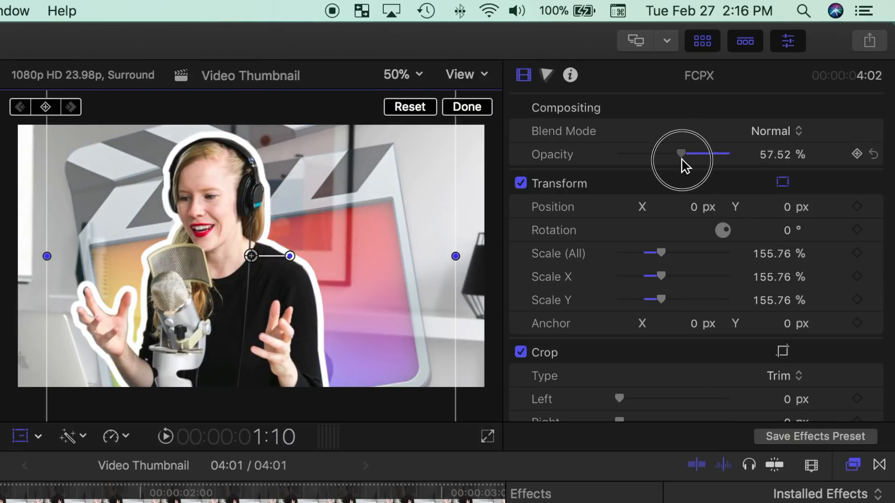
left_click(466, 107)
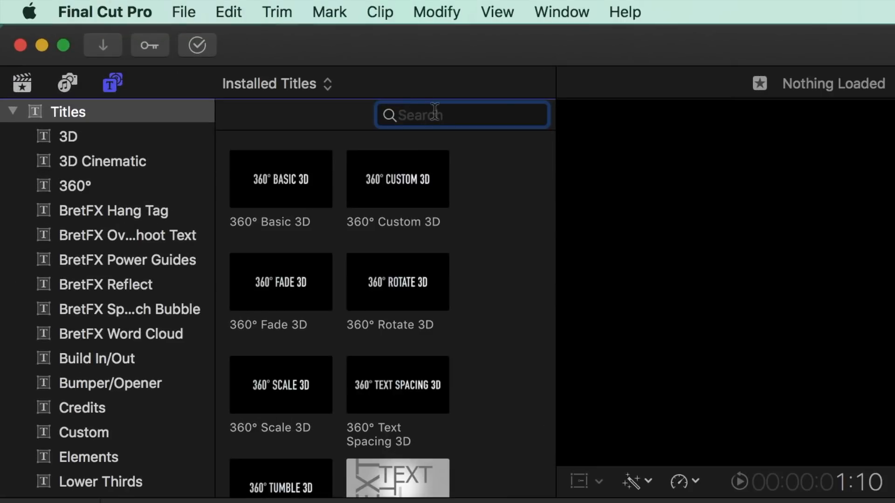
Search the titles for 'basic' and add Basic Title to the project.
type("basic")
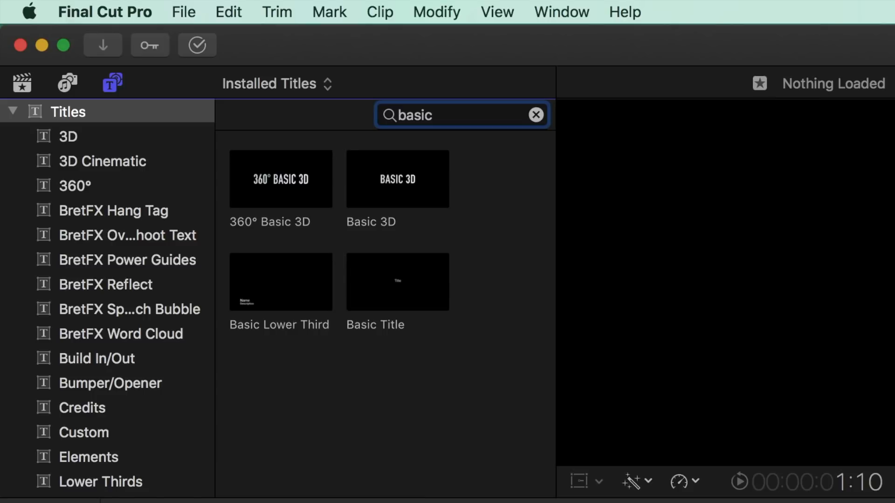
left_click(397, 282)
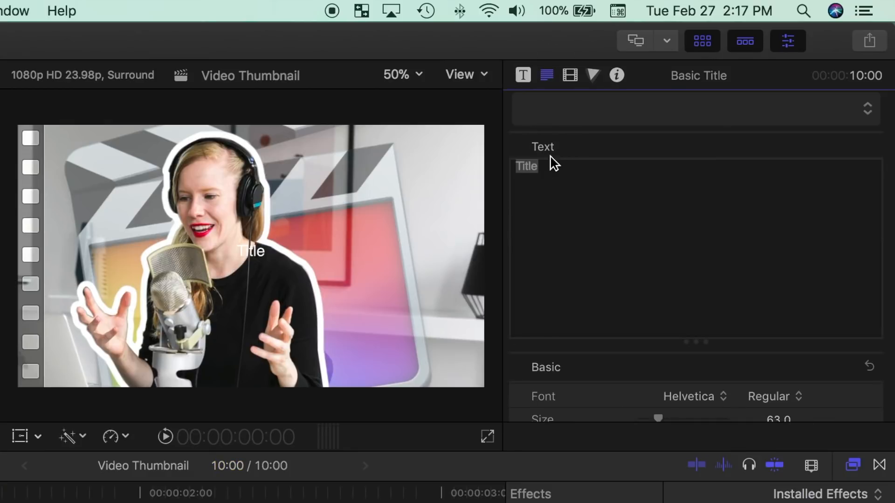
Enter 'Mic Test 1... 2...', choose a heavier font, and rotate the title diagonally.
type("Mic Test 1... 2...")
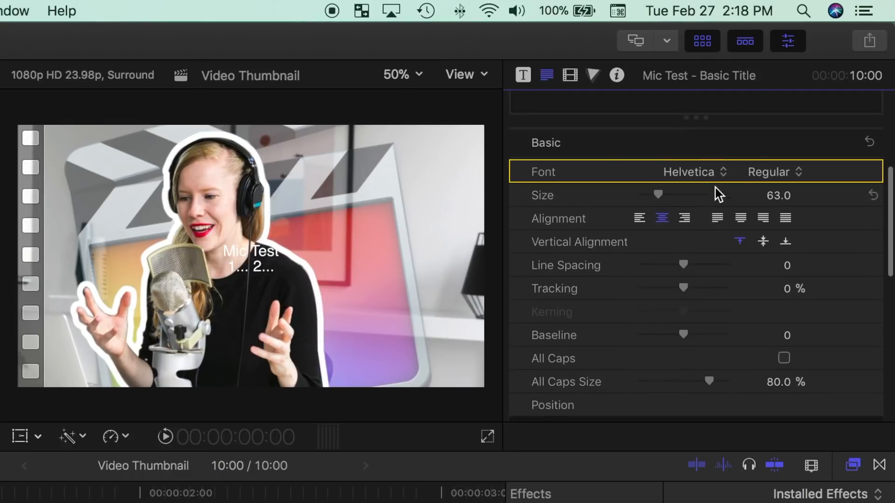
left_click(689, 171)
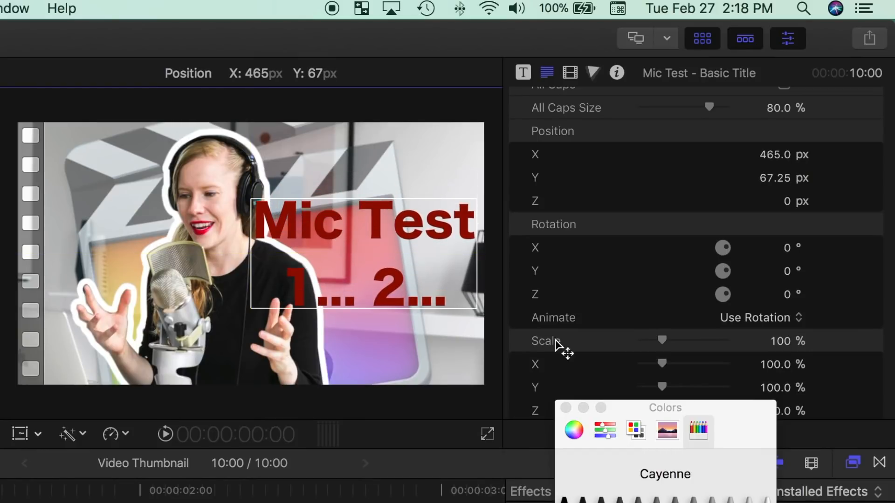
left_click_drag(722, 294, 745, 308)
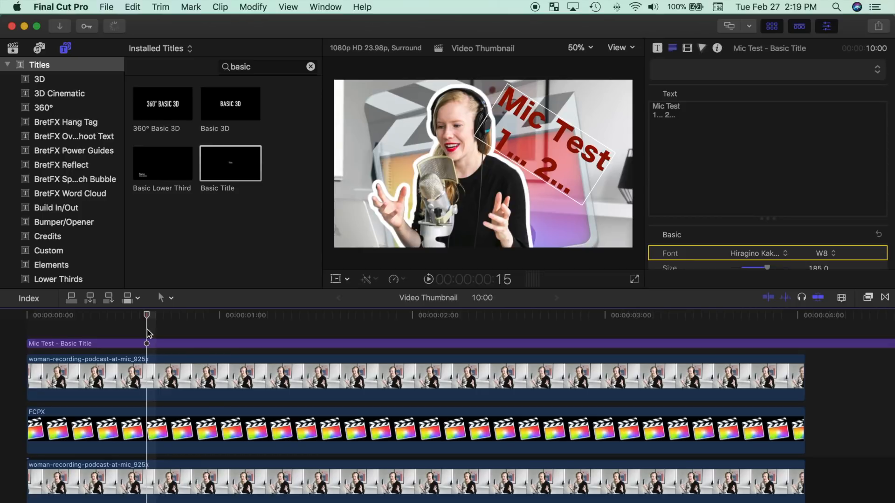
Select every thumbnail layer and combine them into the compound clip 'Video Thumbnail Clip'.
key("cmd+a")
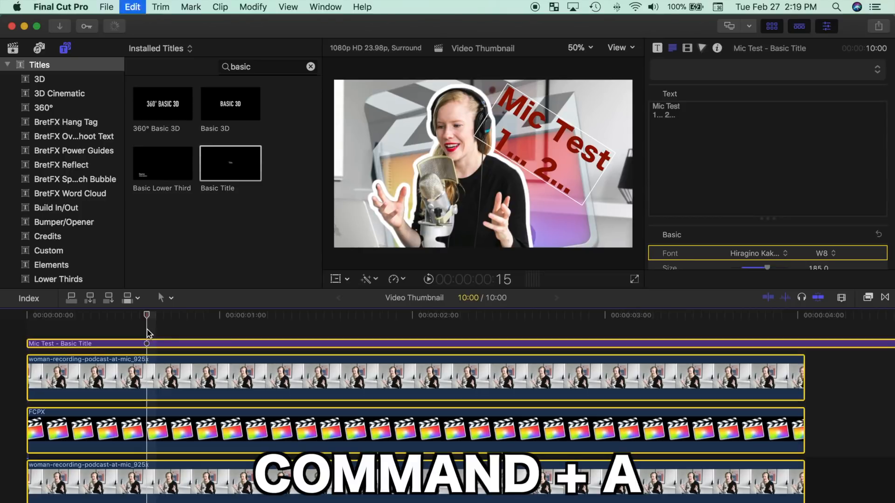
key("cmd+a")
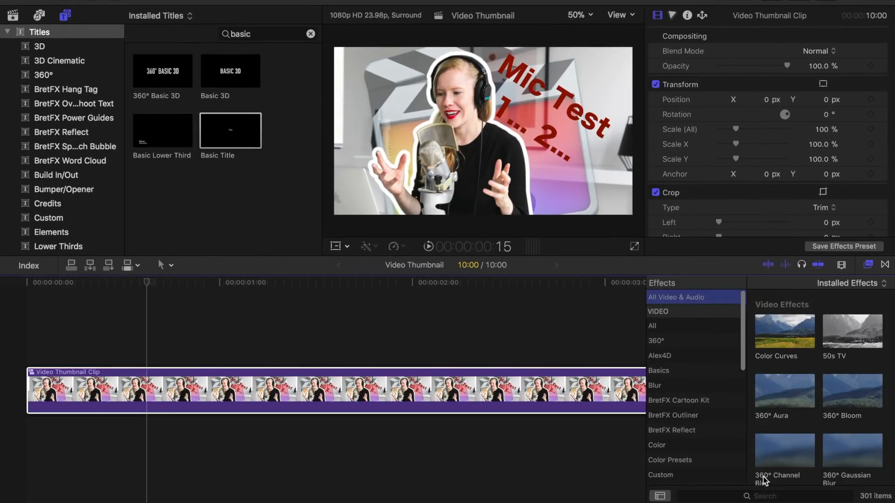
Apply the Simple Border effect and widen it to width 43 in yellow.
type("simple border")
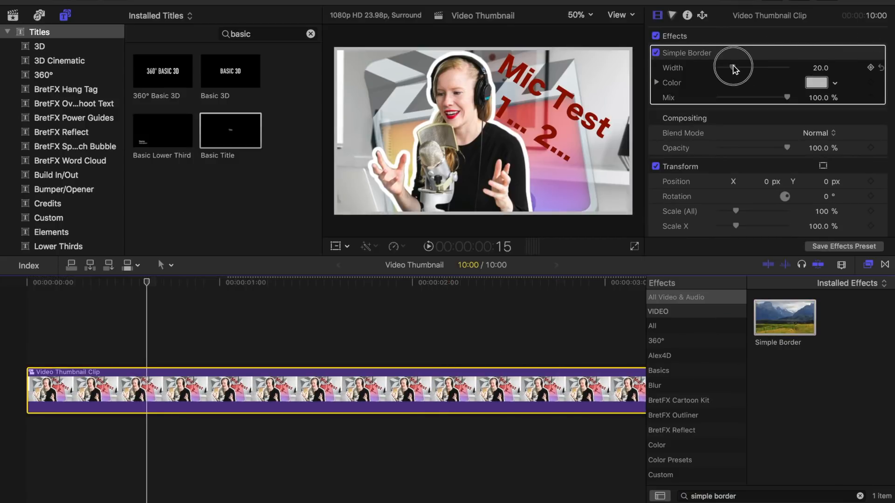
left_click_drag(733, 67, 747, 67)
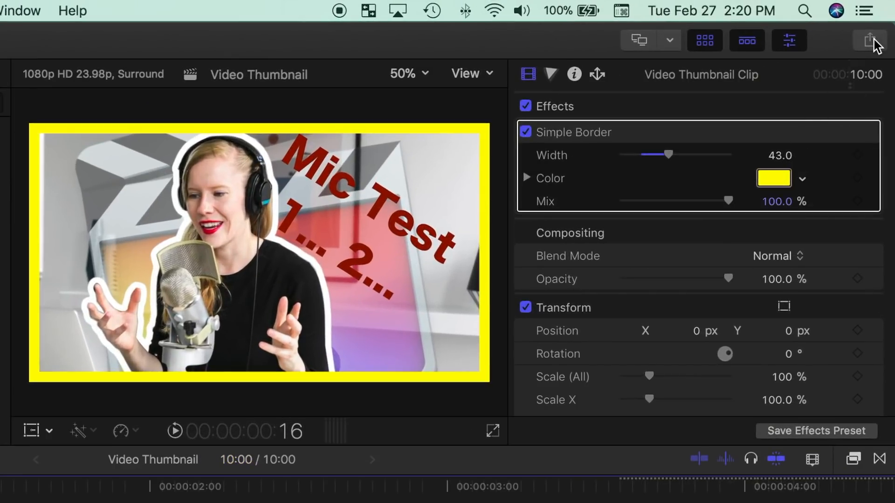
Share the current frame as a JPEG named 'Video Thumbnail' on the Desktop.
left_click(868, 40)
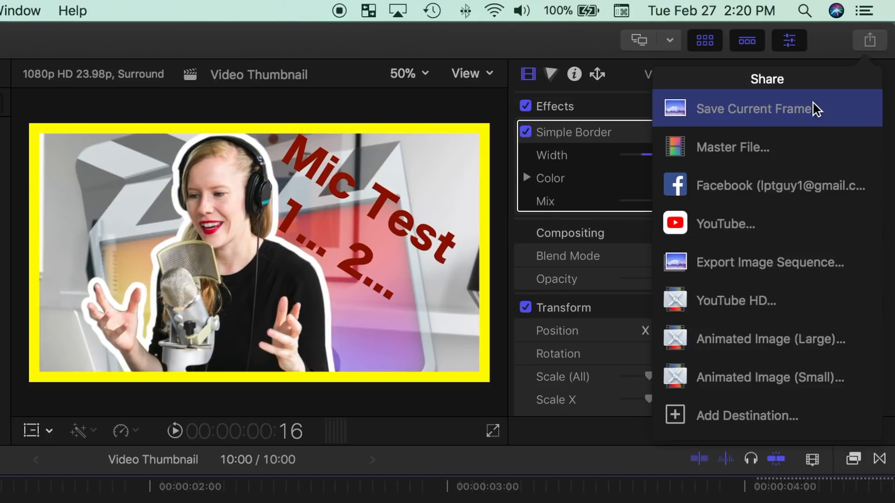
mouse_move(764, 407)
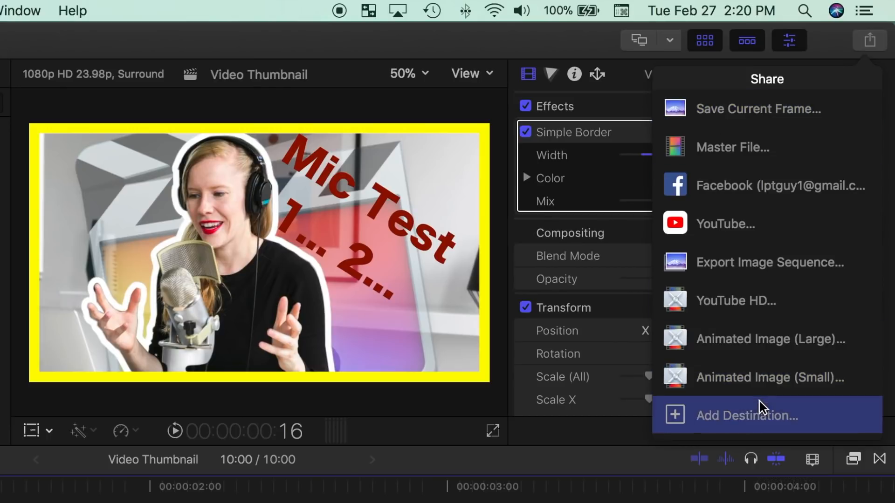
mouse_move(766, 109)
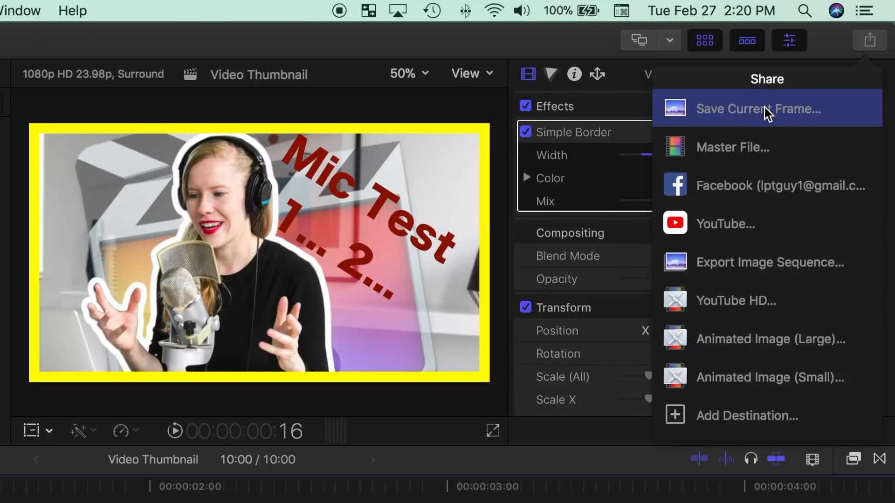
left_click(758, 109)
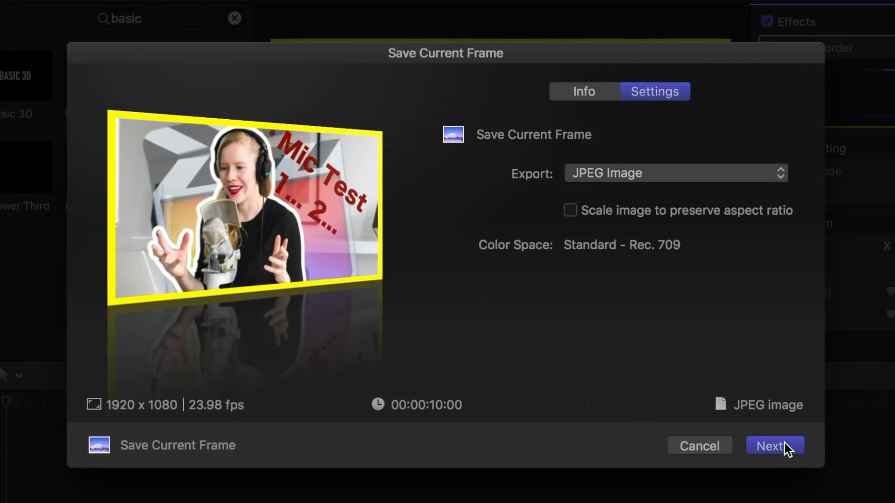
left_click(774, 447)
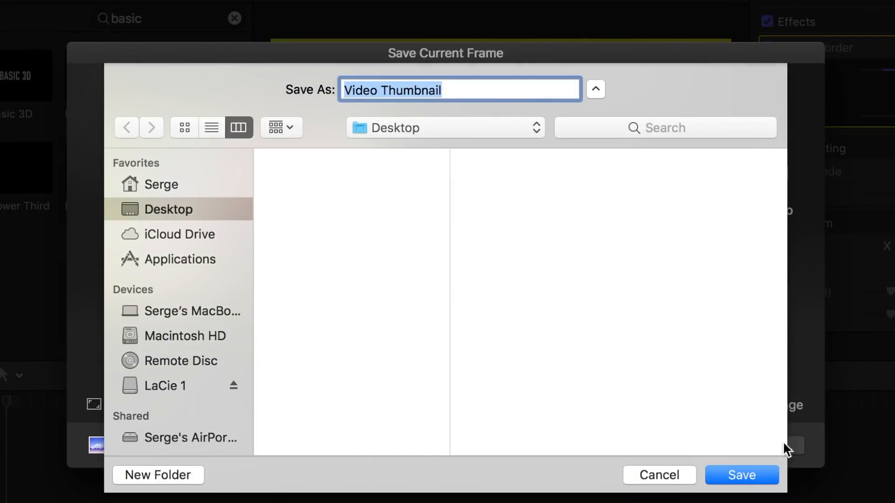
left_click(742, 475)
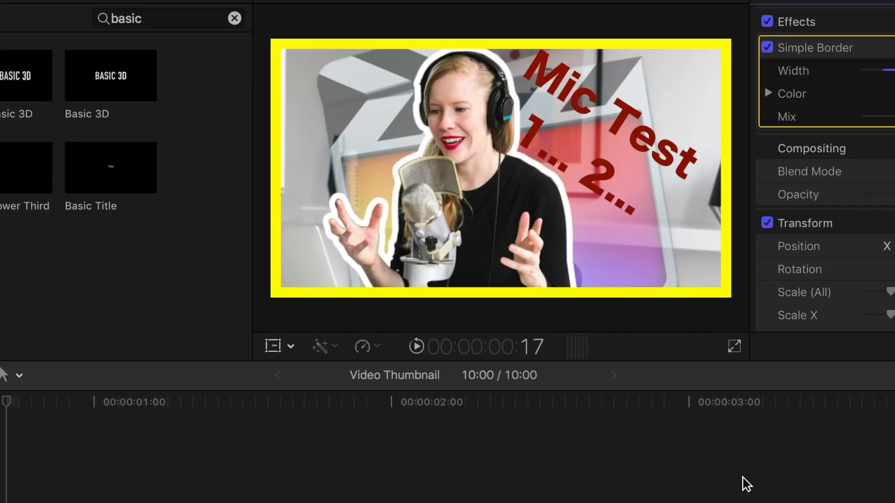